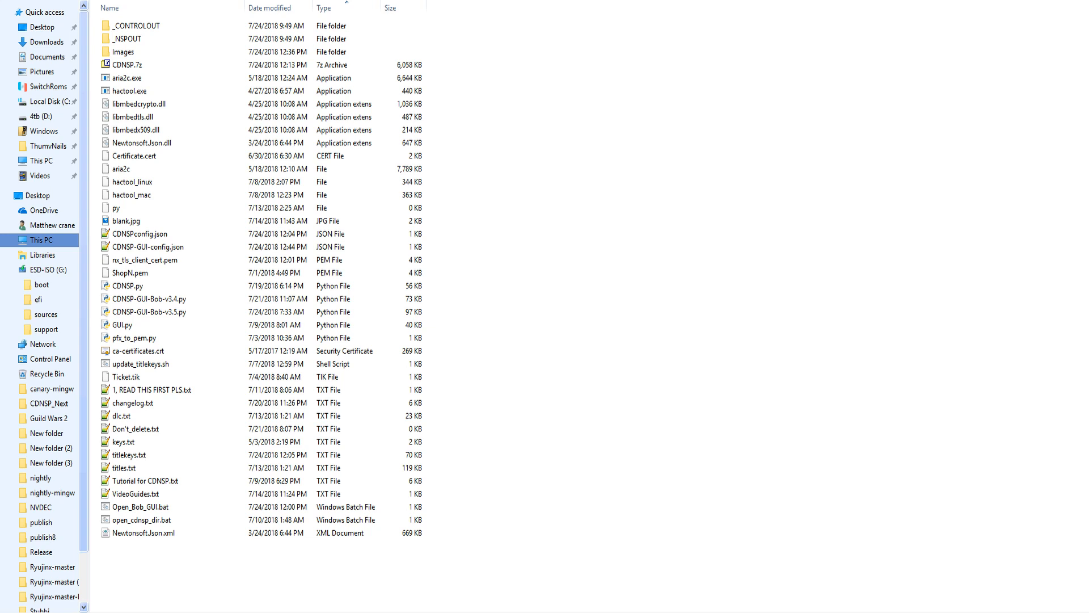
Launch CDNSP GUI Bob v3.5 from the Open_Bob_GUI.bat launcher file
left_click(147, 246)
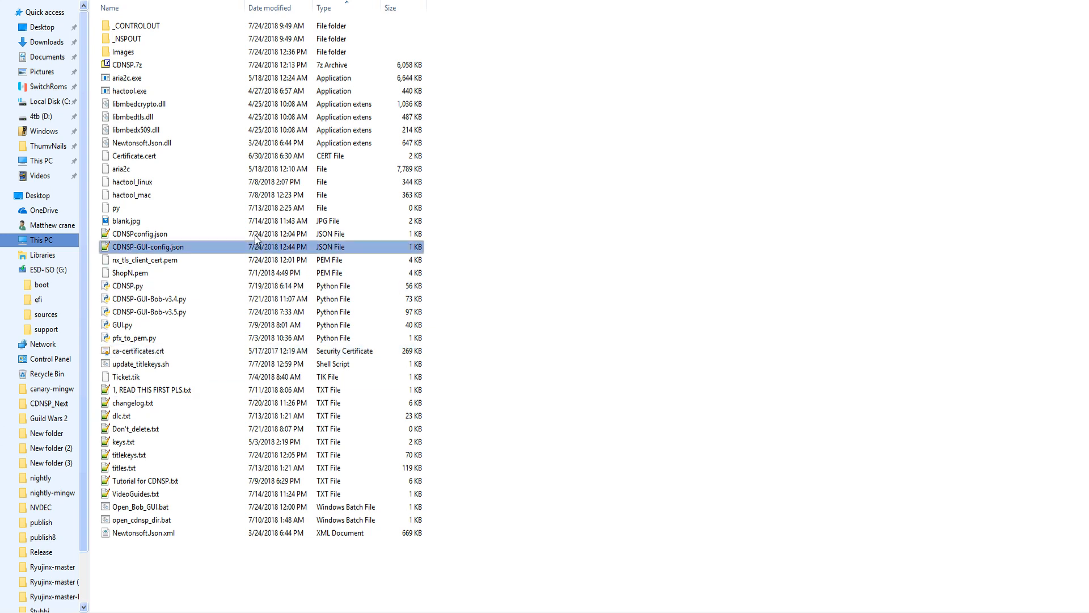
left_click(135, 506)
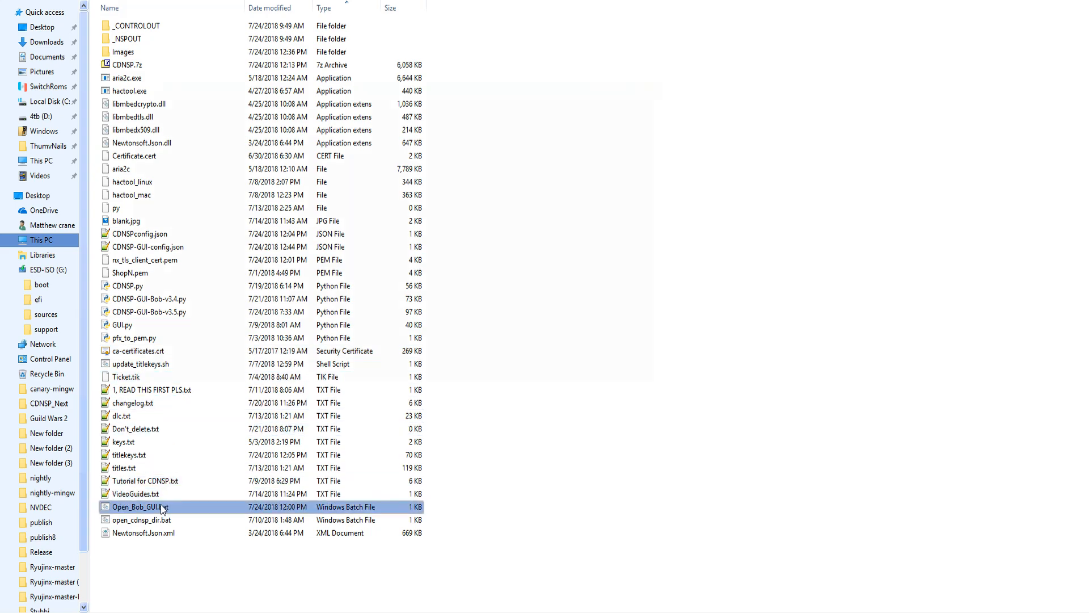
double_click(138, 506)
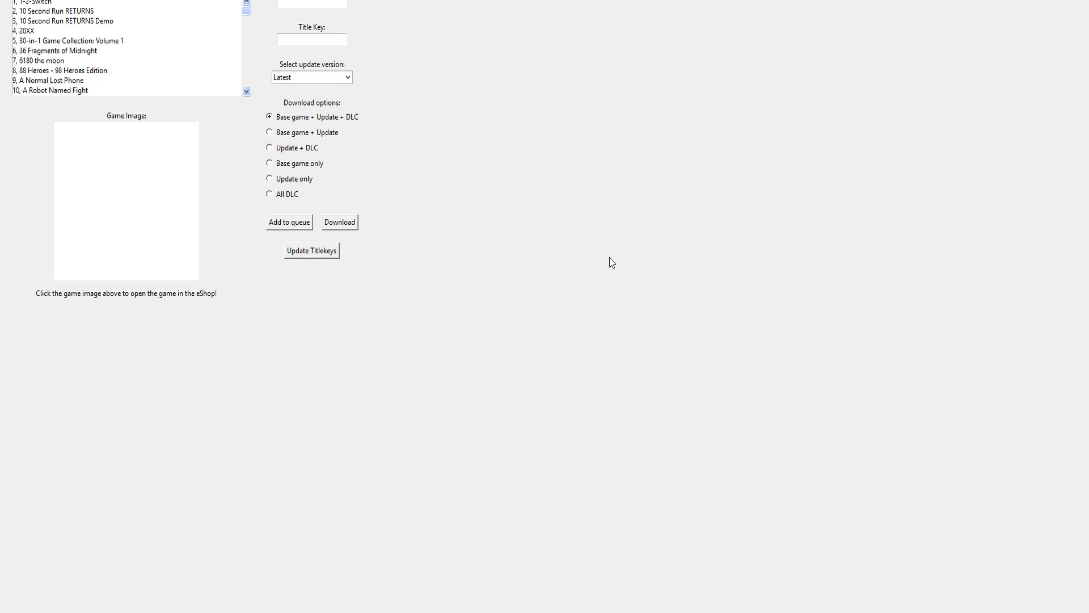
mouse_move(287, 471)
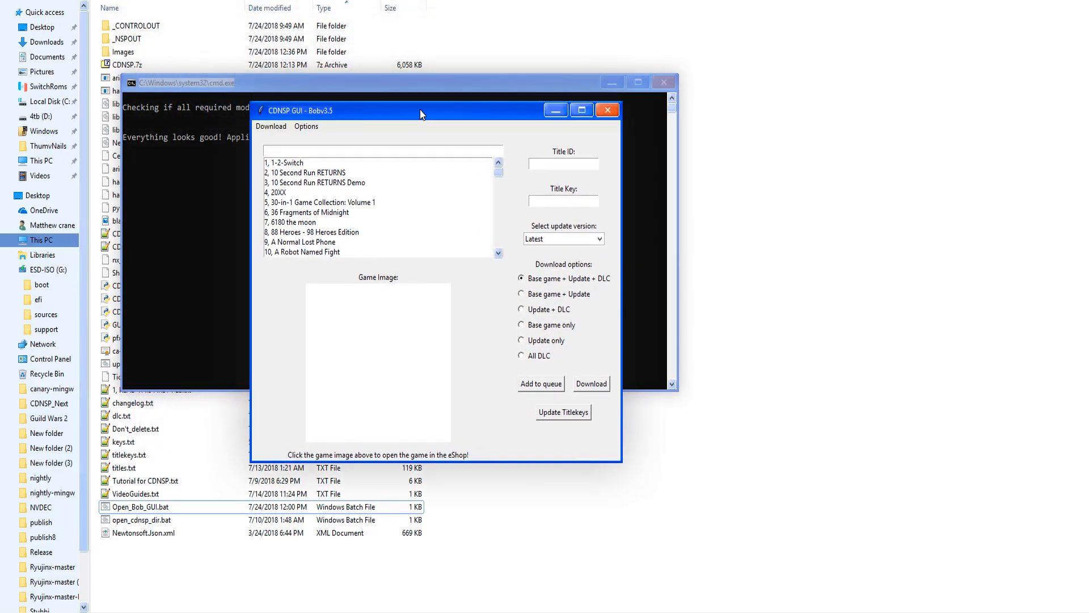
left_click(271, 126)
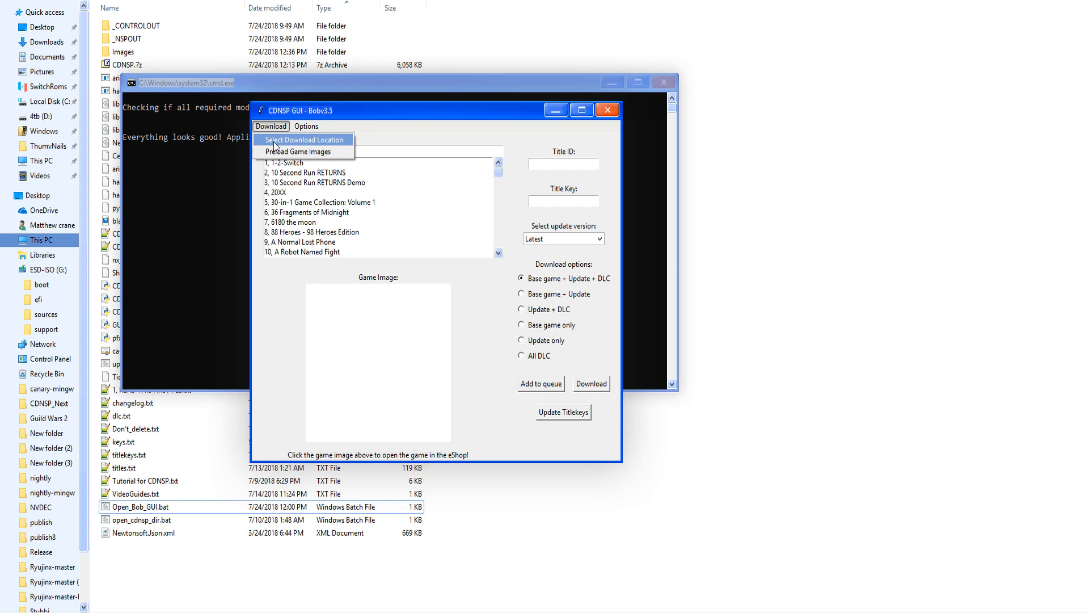
mouse_move(298, 151)
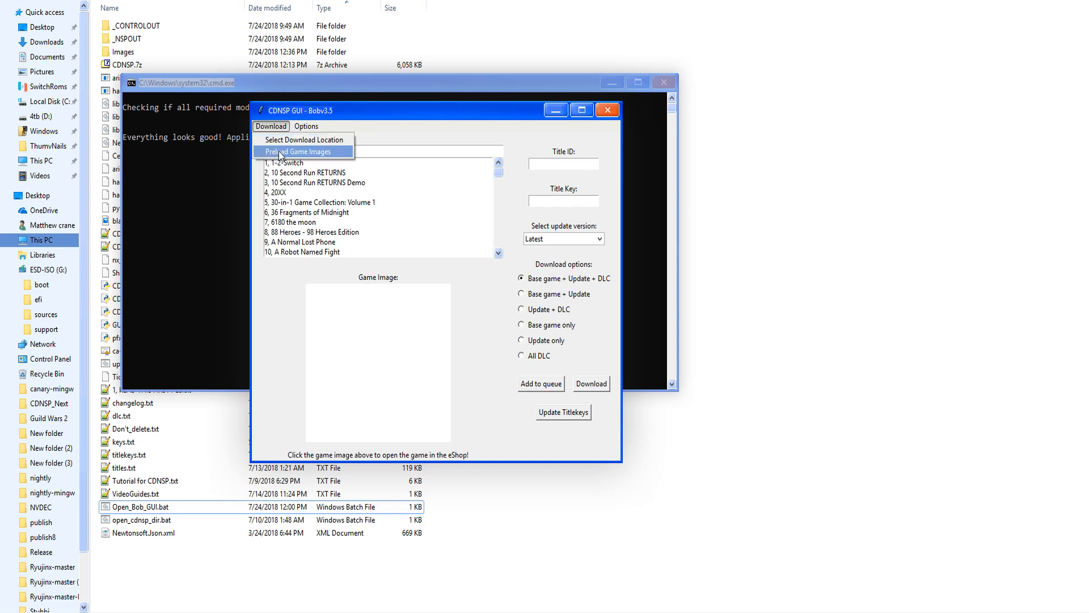
left_click(307, 126)
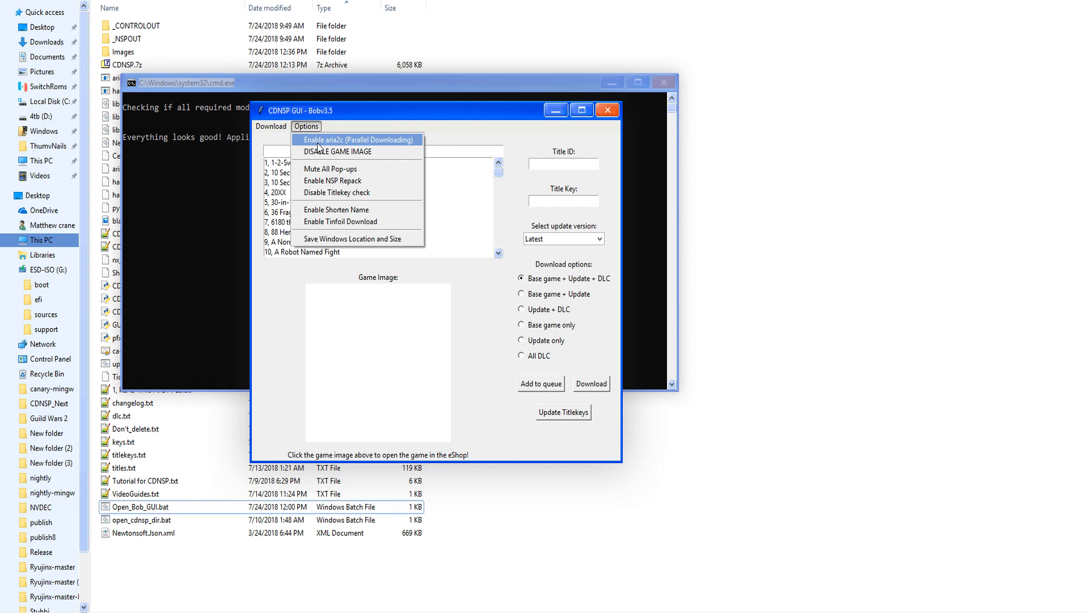
mouse_move(337, 169)
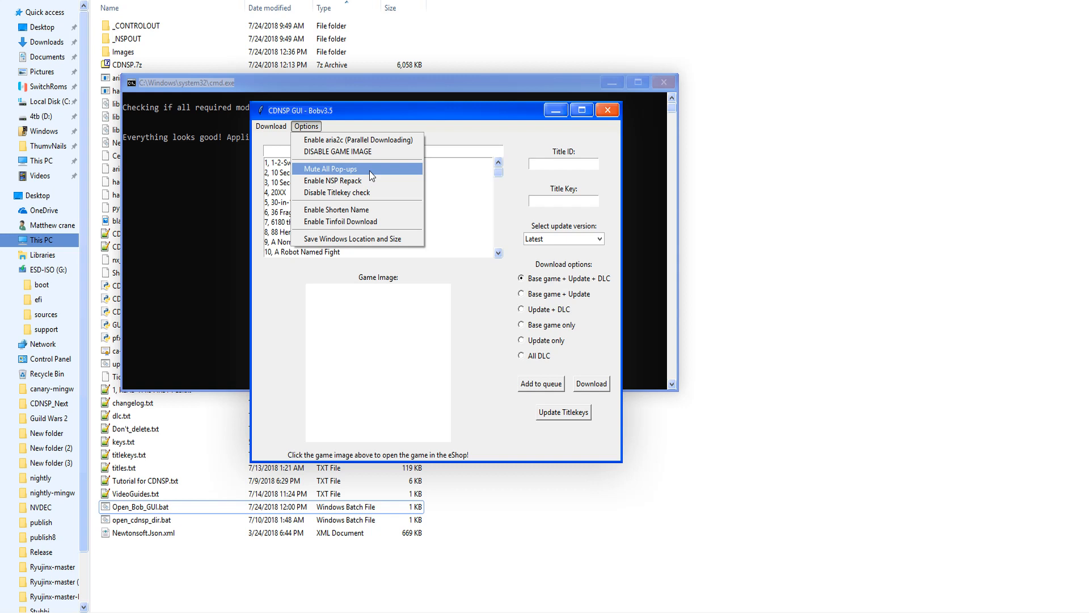
mouse_move(357, 181)
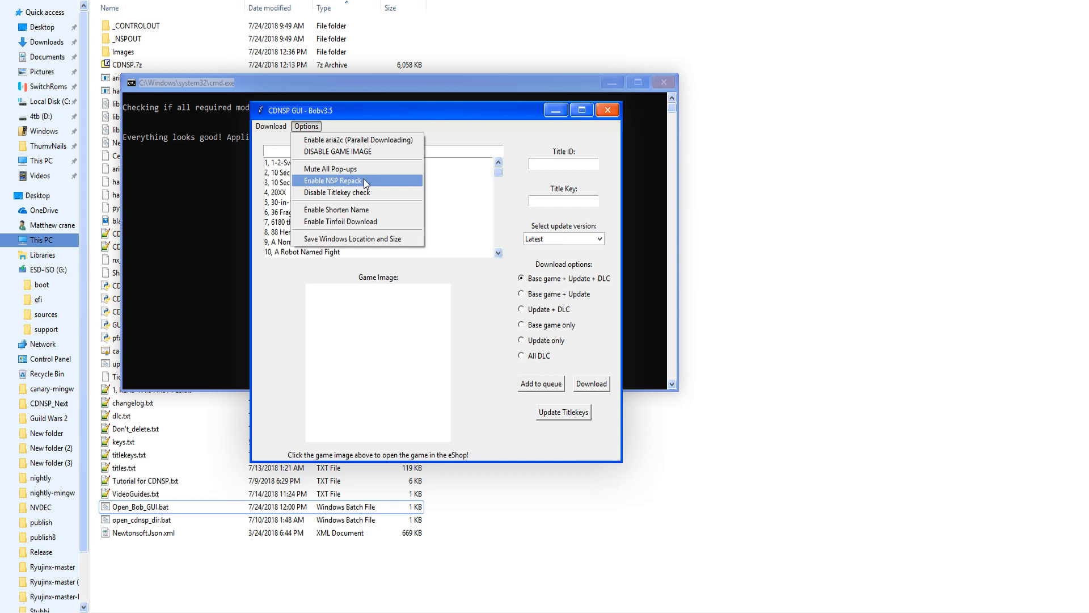
mouse_move(337, 210)
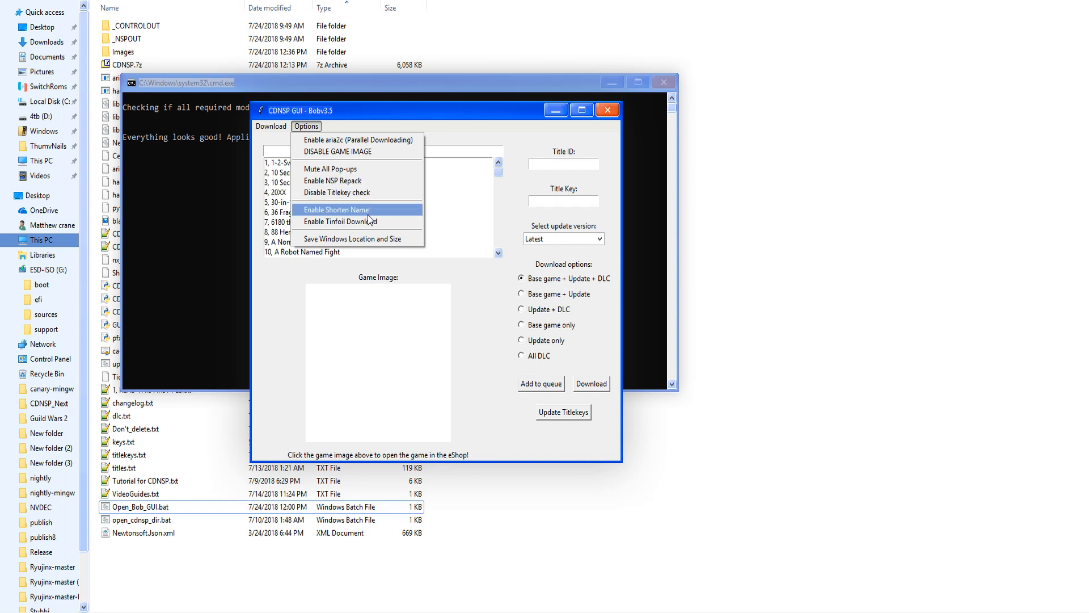
mouse_move(339, 221)
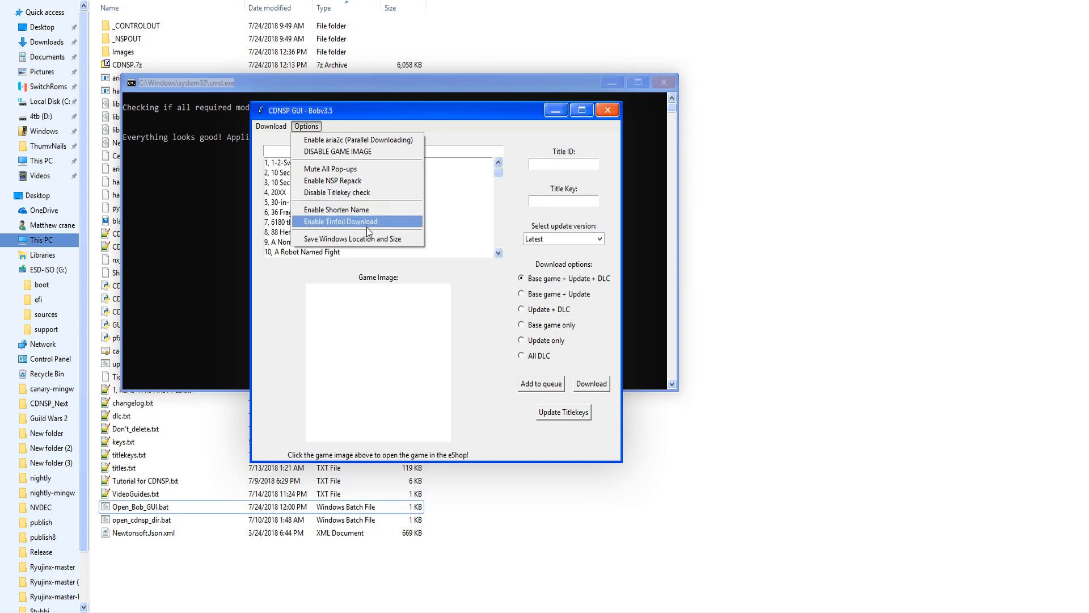
mouse_move(366, 241)
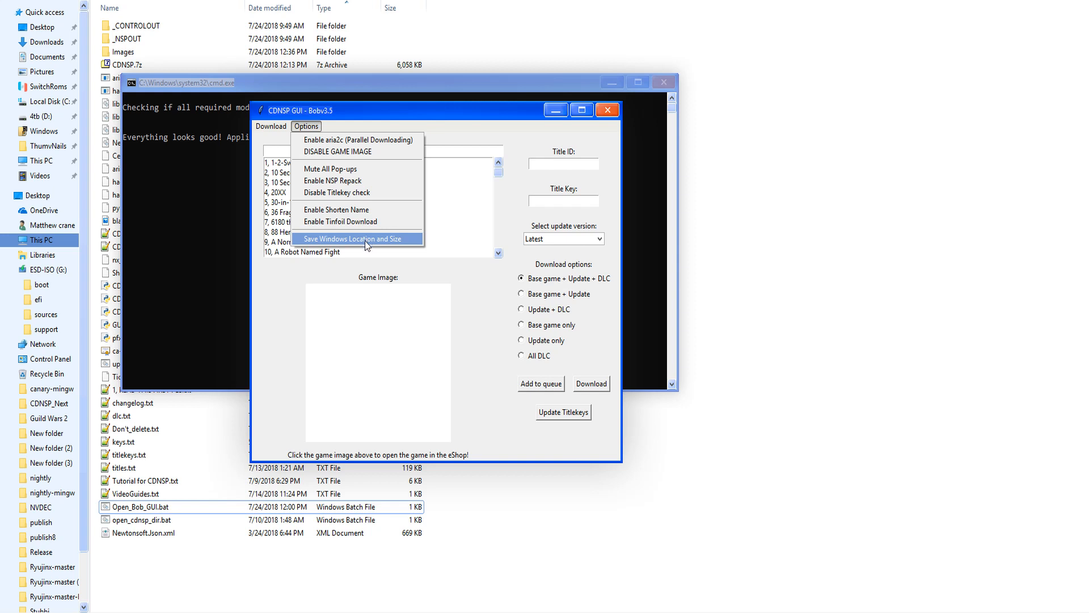
Close the Options settings list to return to the main download choices
left_click(356, 238)
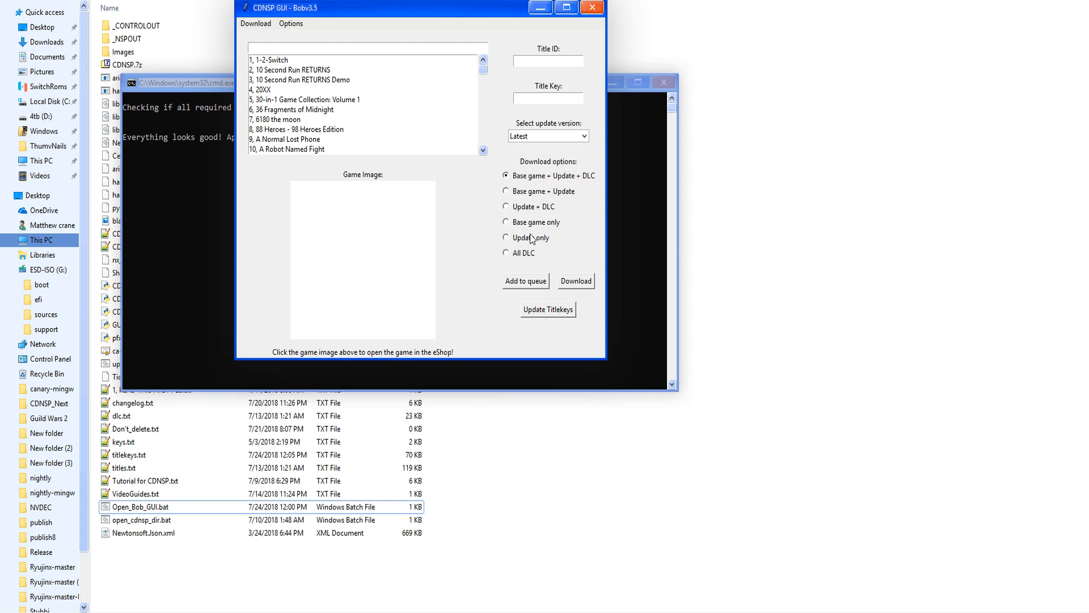
mouse_move(521, 264)
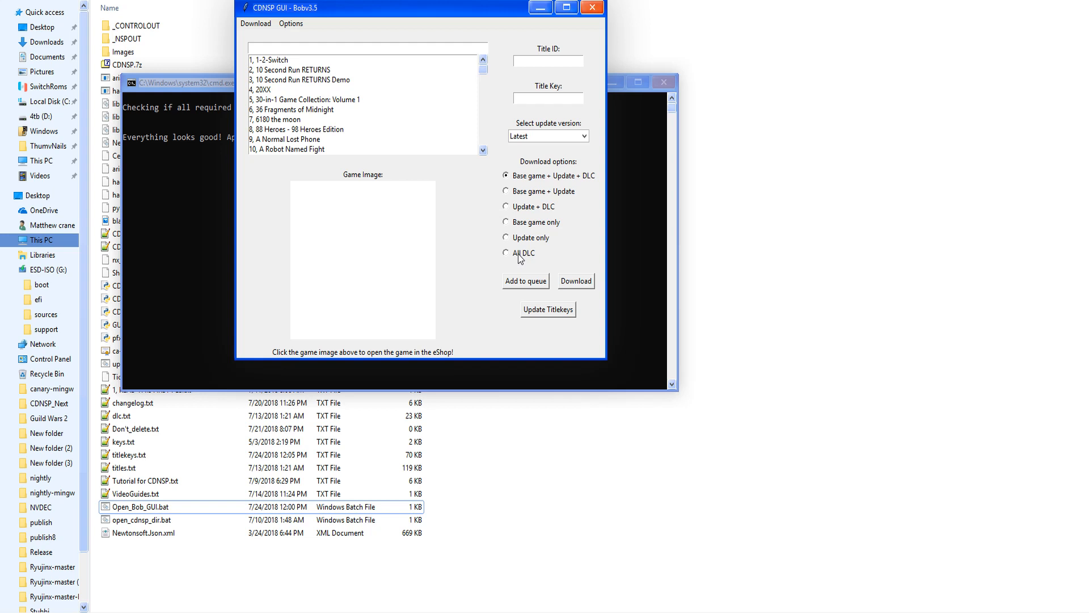
mouse_move(538, 216)
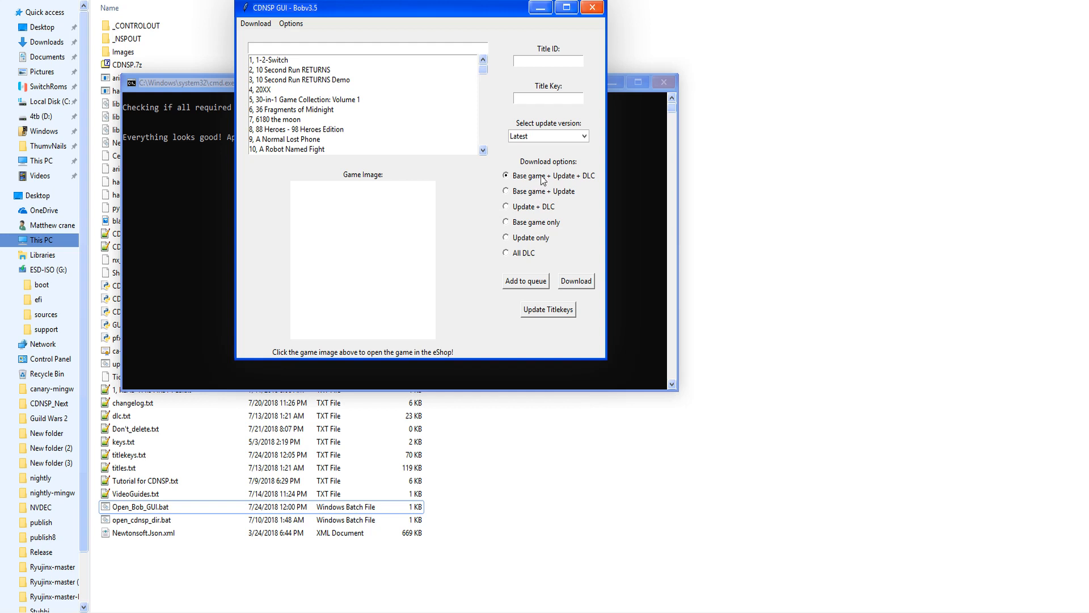
mouse_move(570, 307)
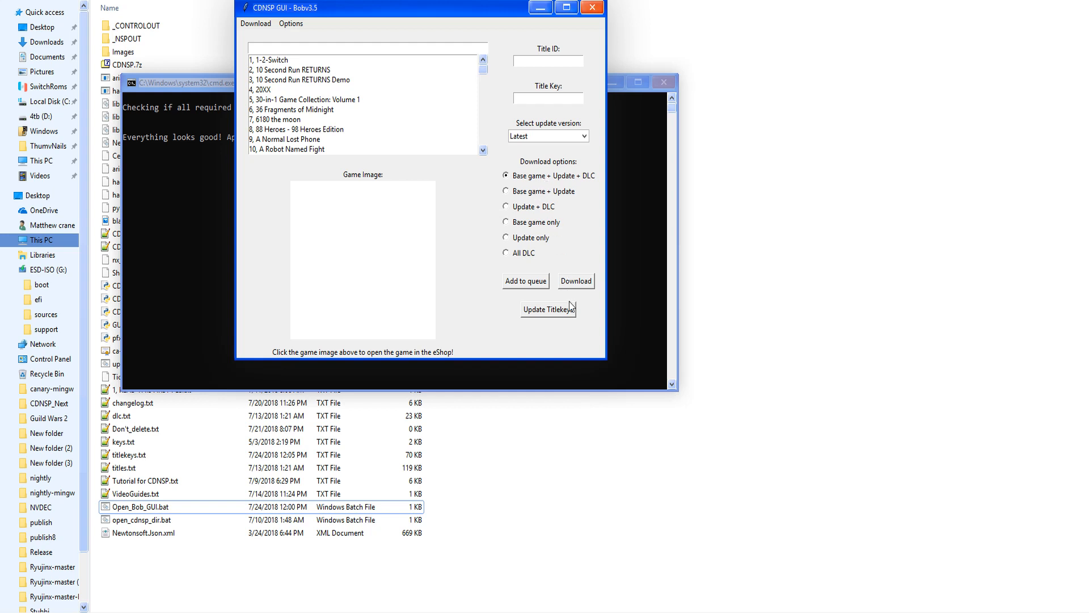
Update titlekeys, adding GUNBIRD2, SamuraiAces and SolDivide, then dismiss the Finished update report
left_click(548, 310)
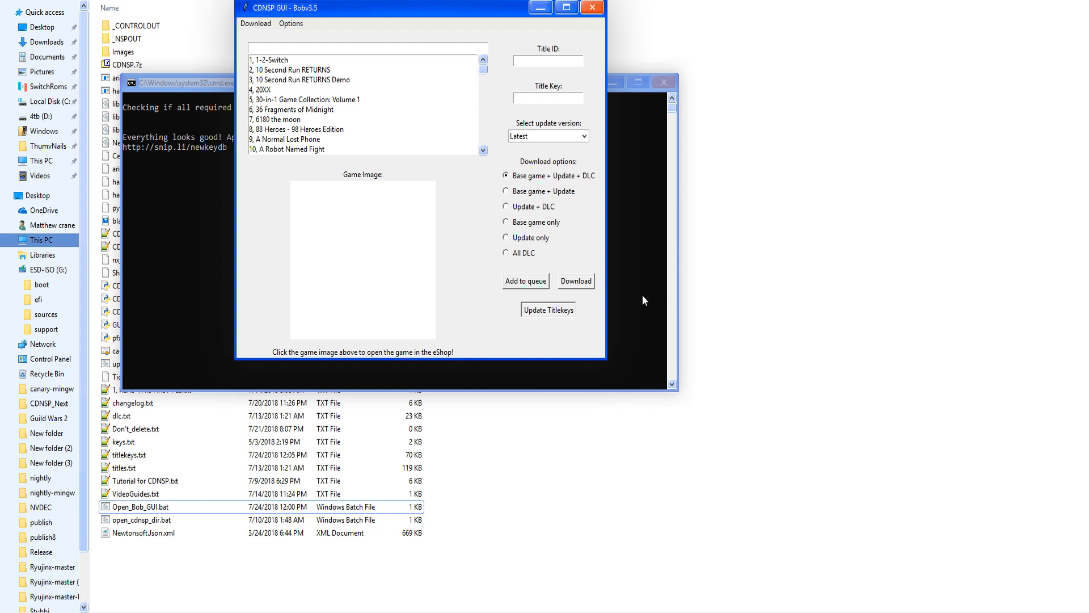
left_click(548, 309)
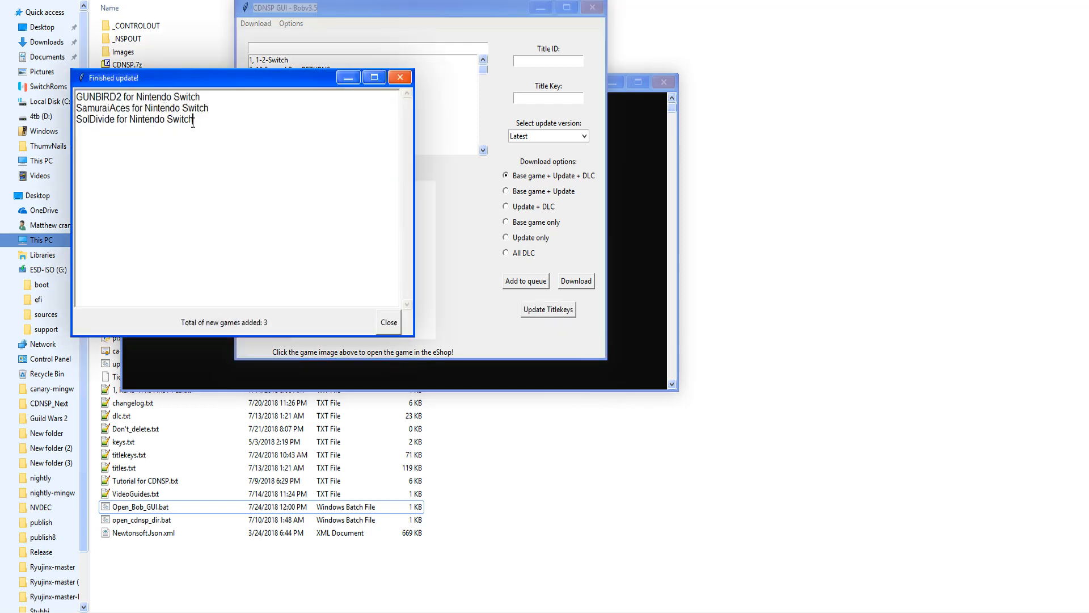
left_click(388, 321)
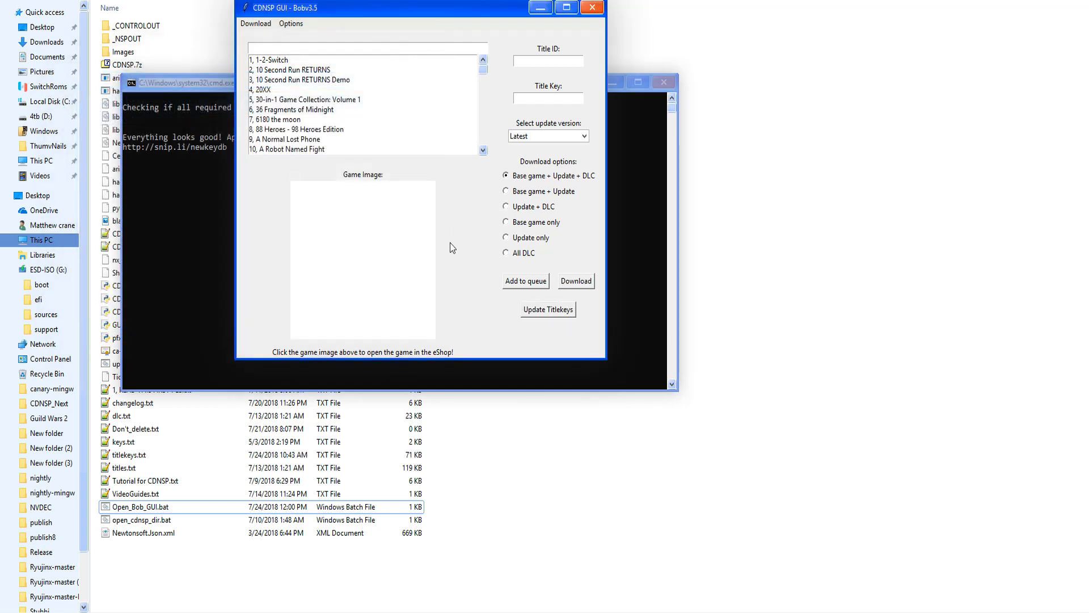